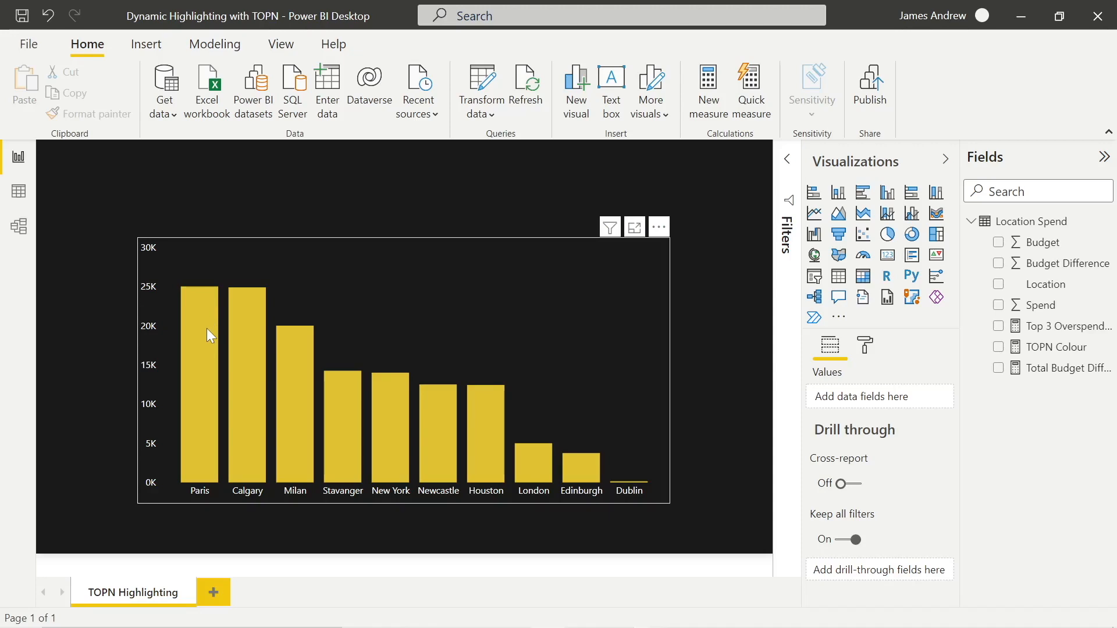
mouse_move(359, 418)
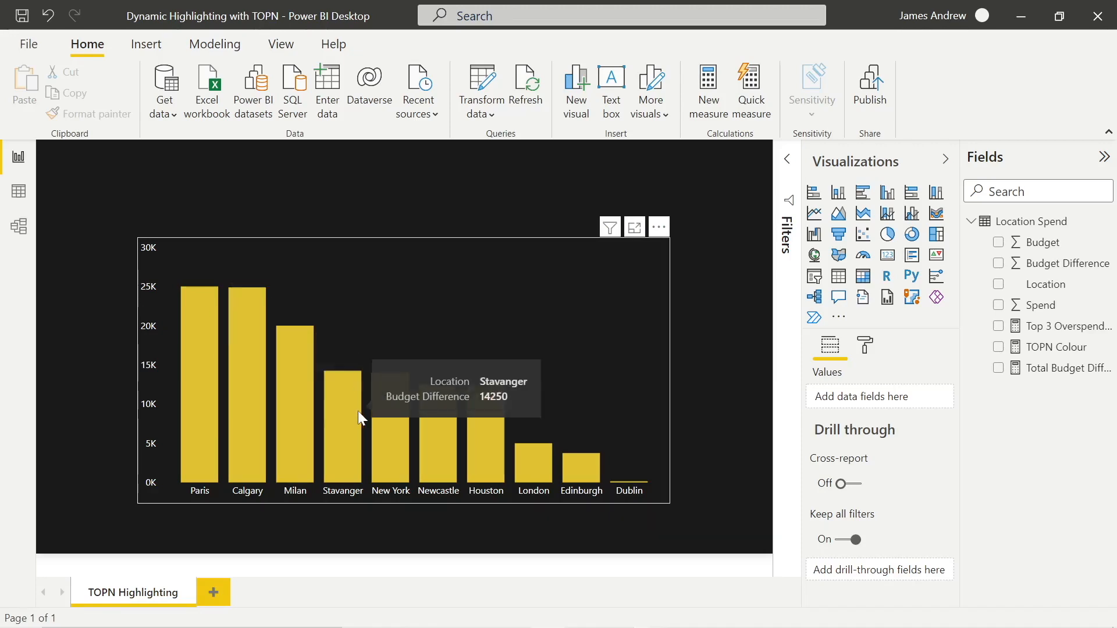
Switch to Data view to inspect the Location Spend table
left_click(18, 190)
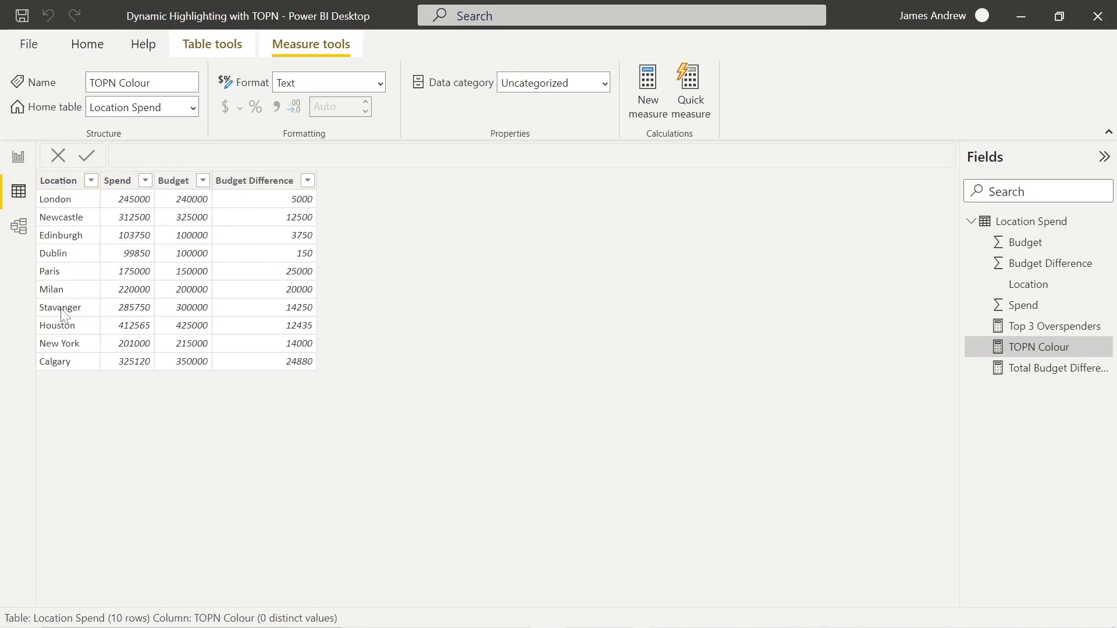
mouse_move(259, 203)
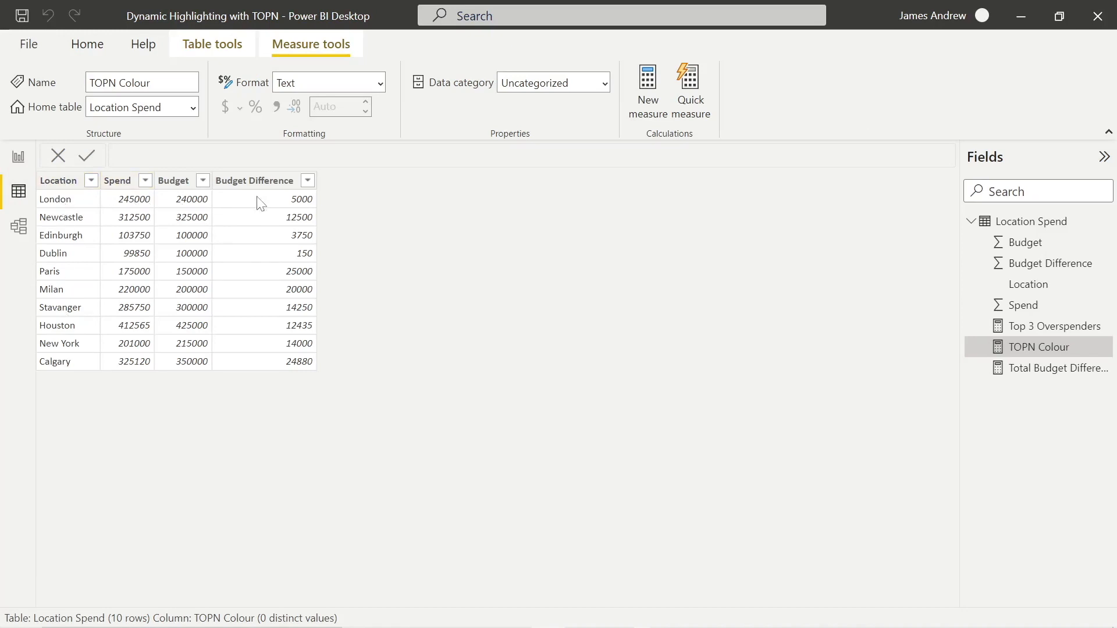
mouse_move(241, 234)
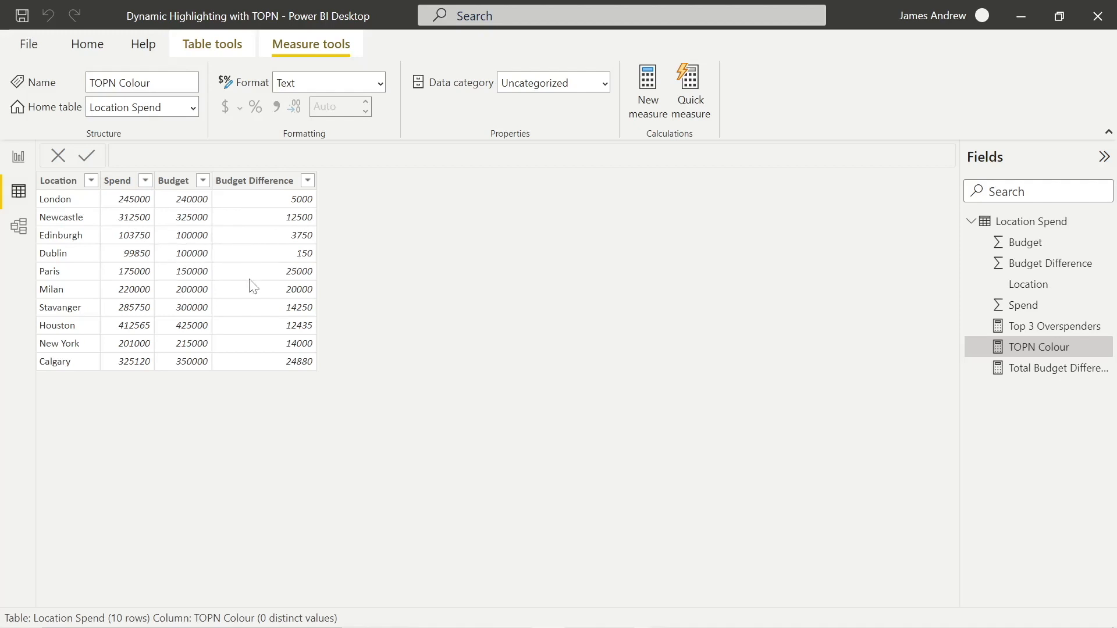
mouse_move(149, 320)
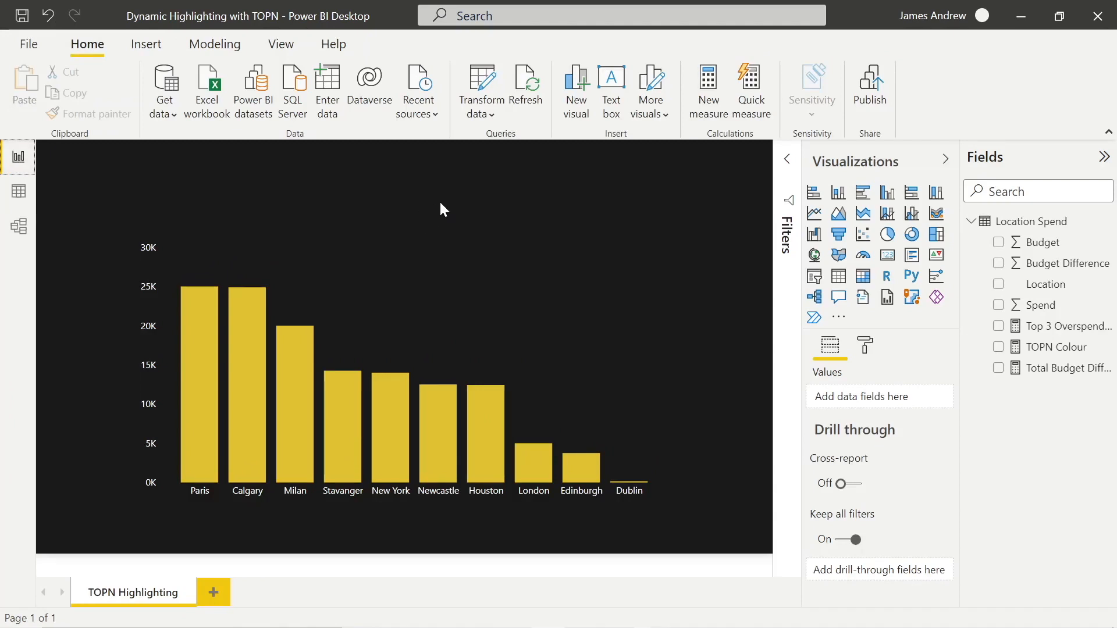
mouse_move(1038, 373)
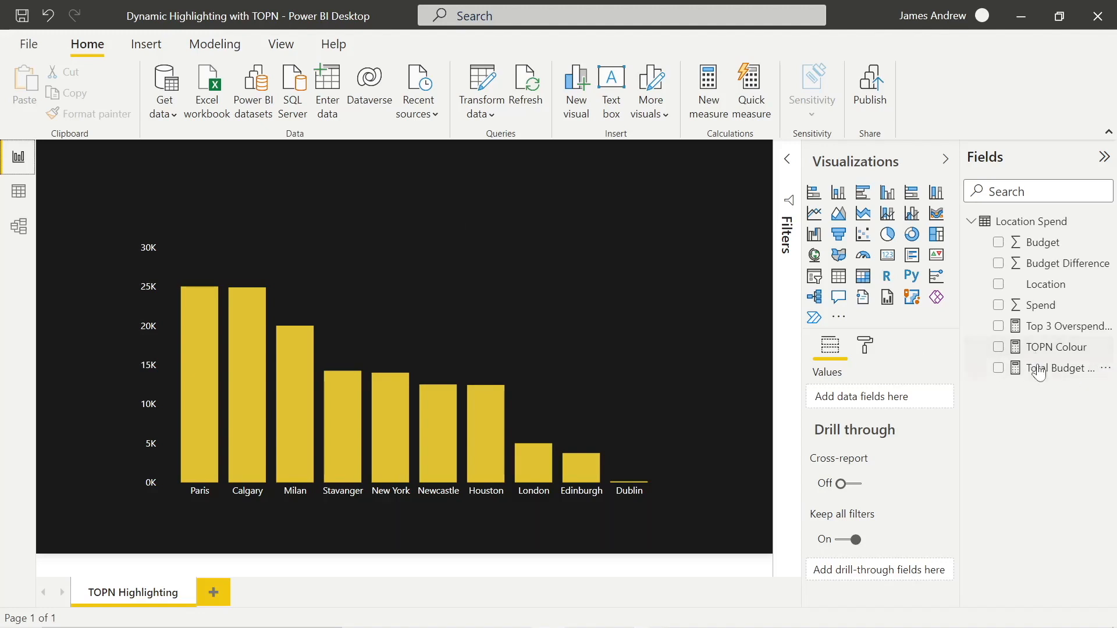
View the Total Budget Difference formula, then the Top 3 Overspenders TOPN formula
left_click(1060, 367)
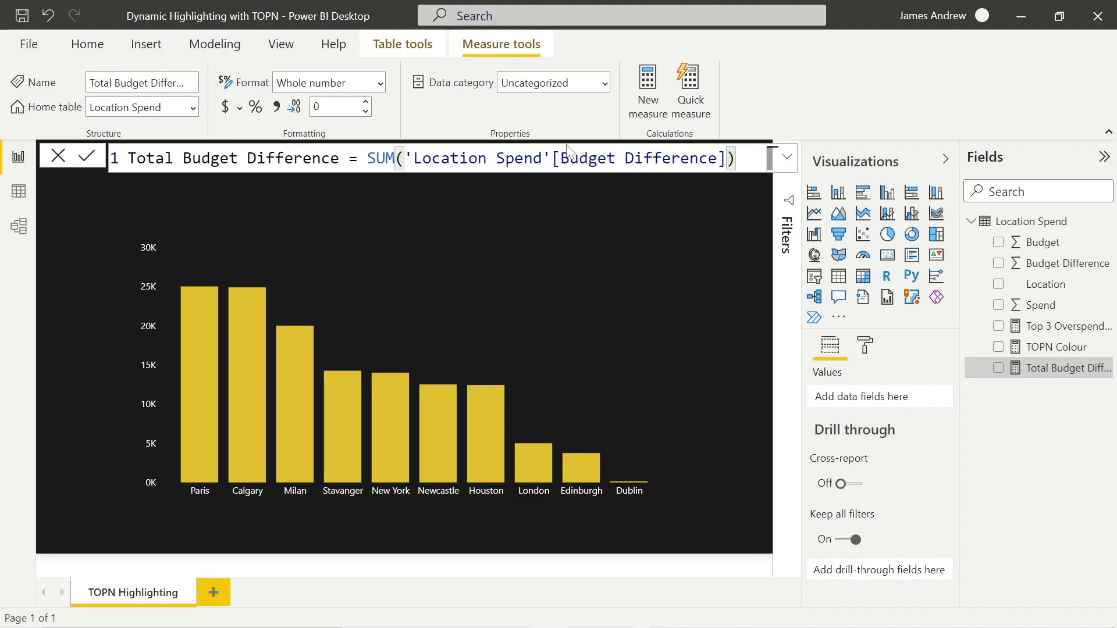
mouse_move(981, 363)
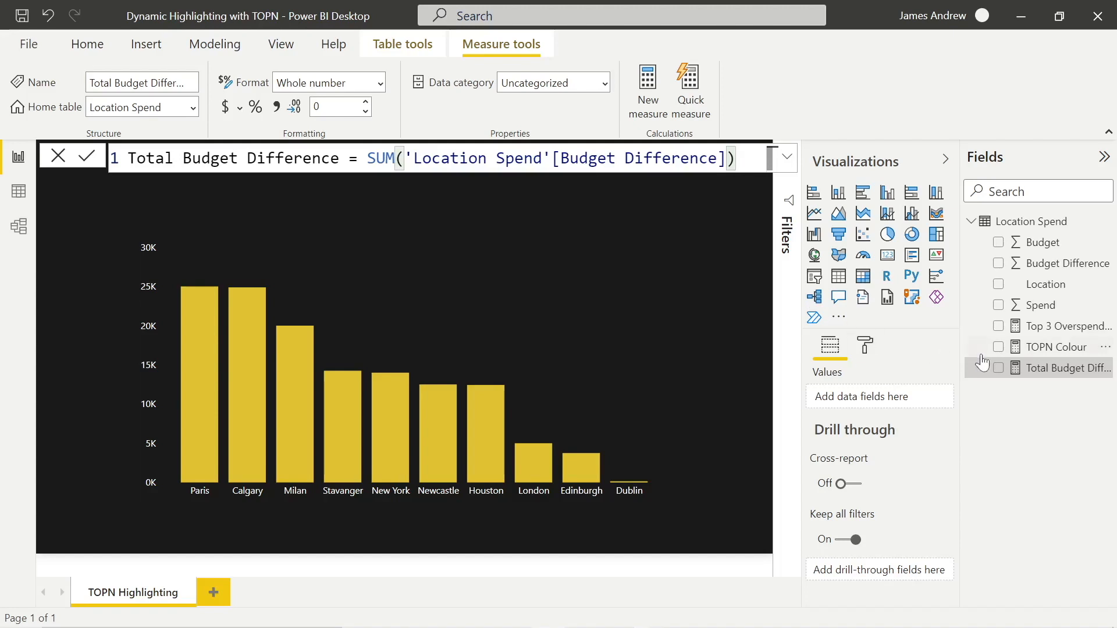
left_click(1067, 327)
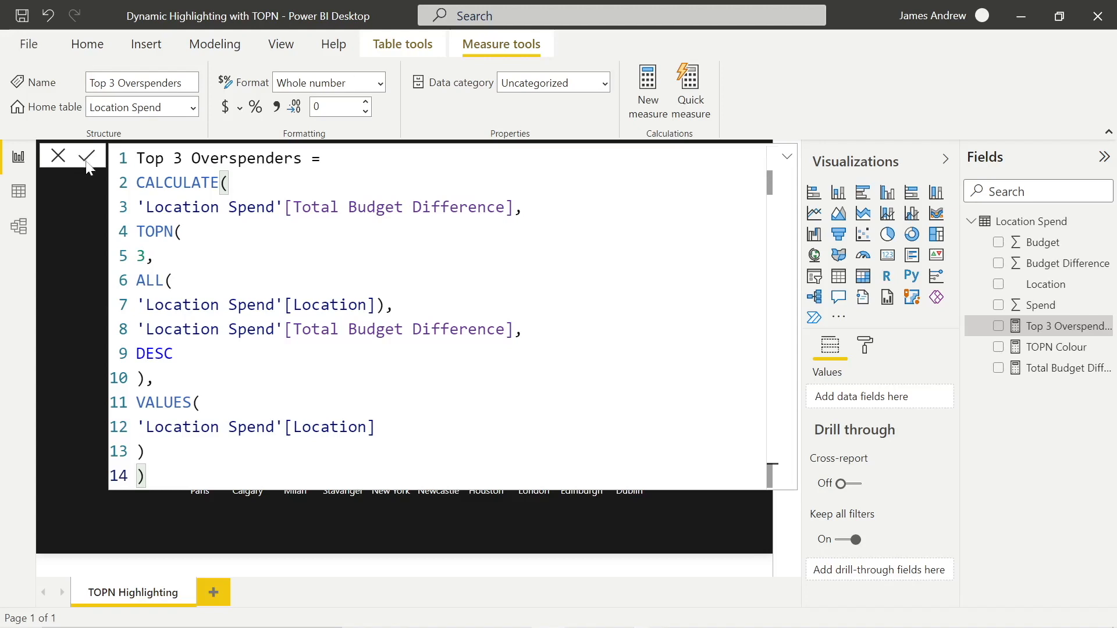
mouse_move(79, 230)
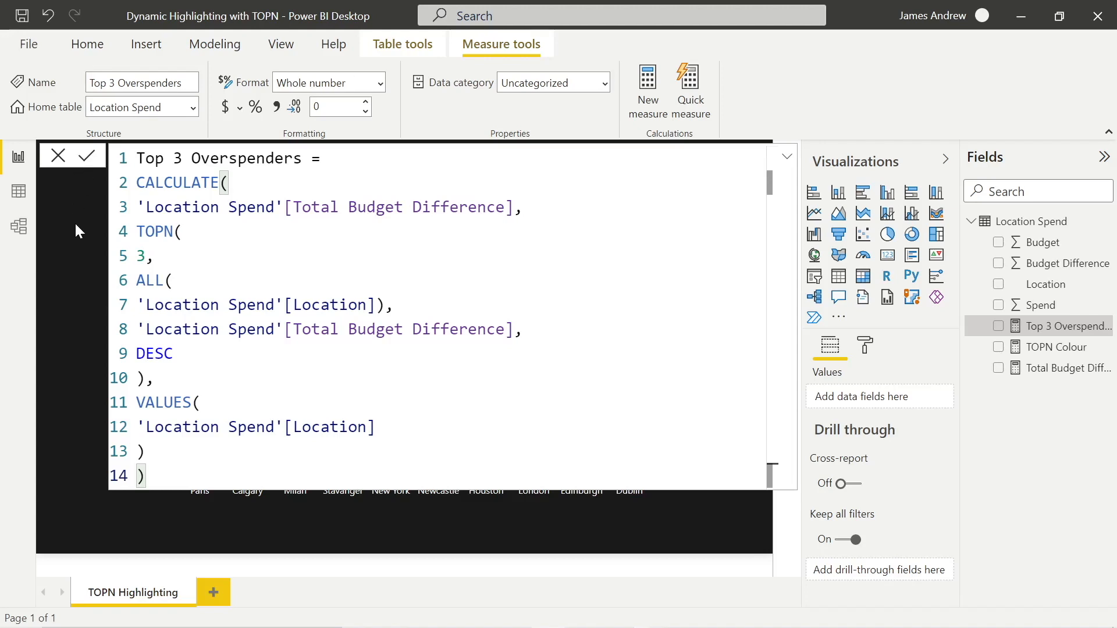
mouse_move(80, 231)
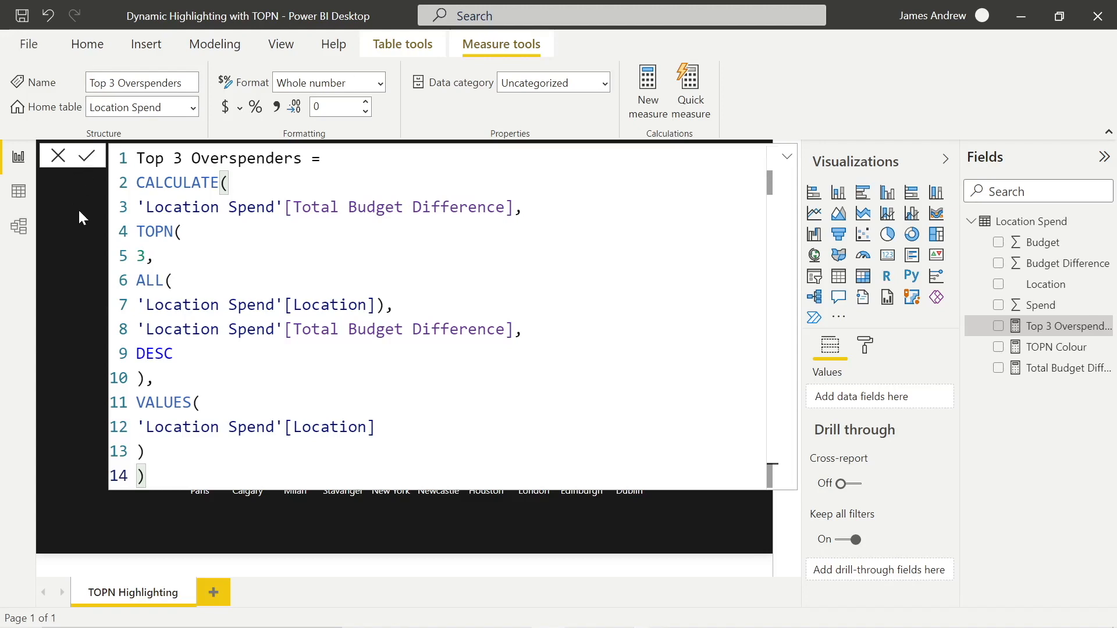
mouse_move(961, 503)
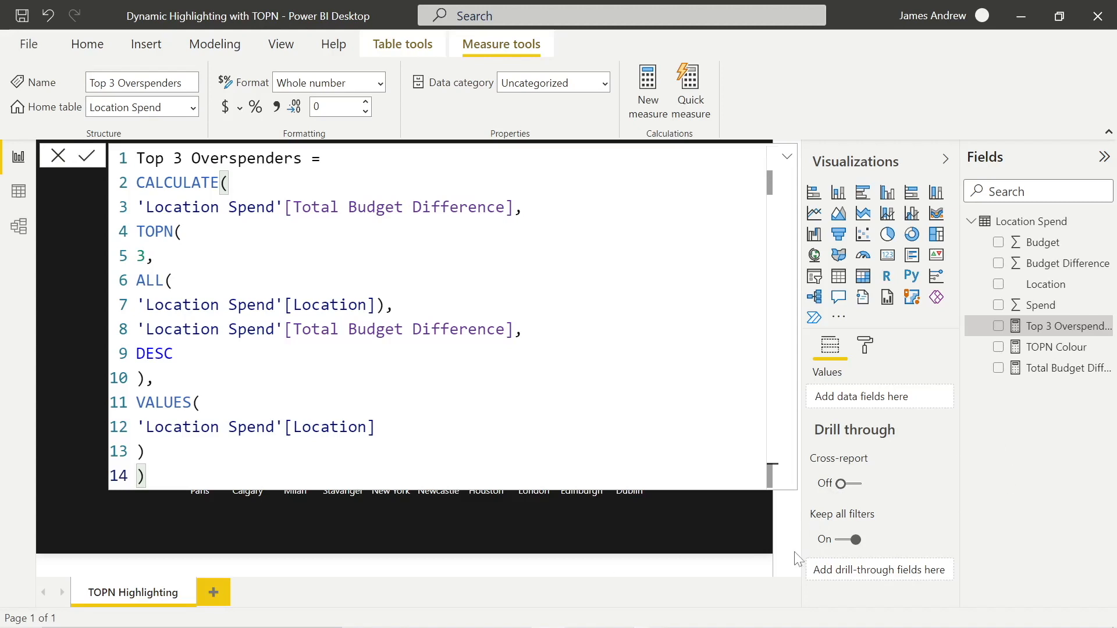
Add a test table with Top 3 Overspenders and Location on the report
left_click(87, 155)
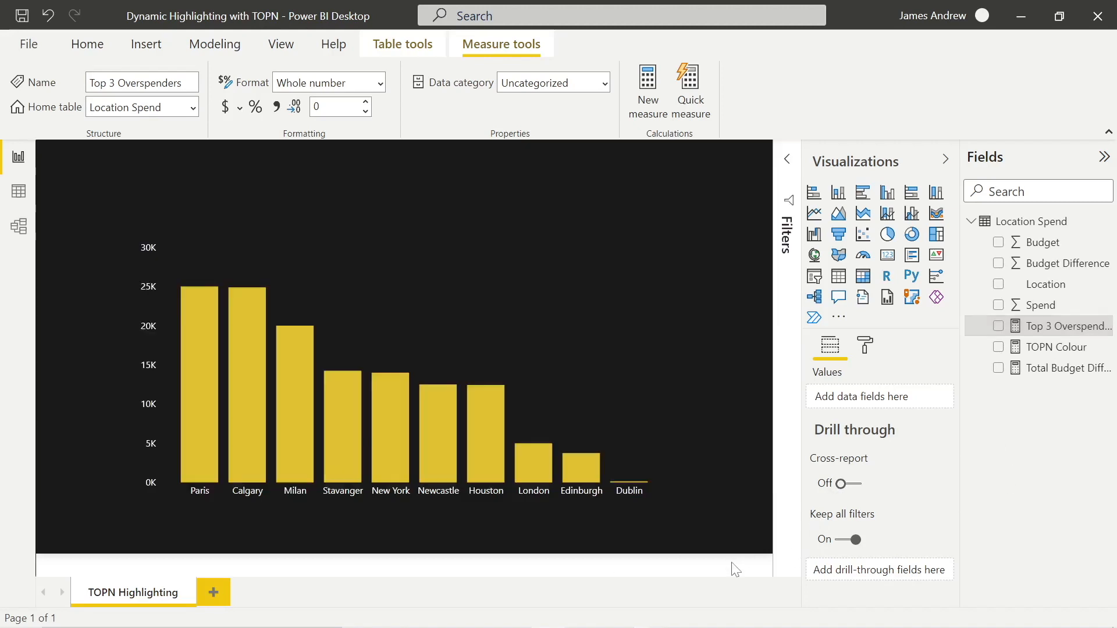
left_click(87, 44)
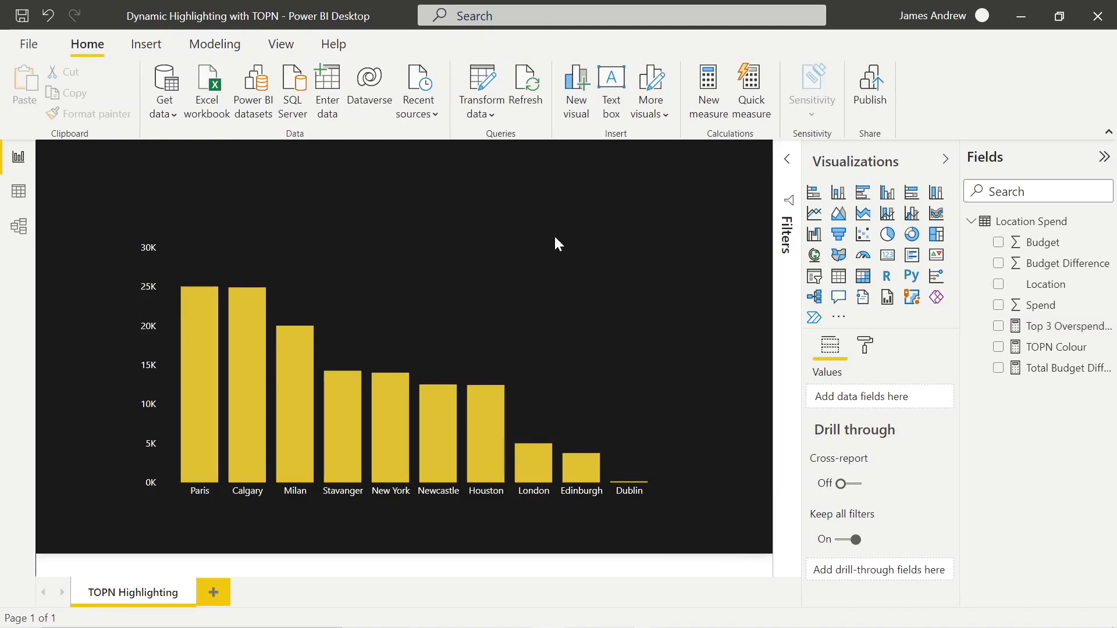
mouse_move(838, 276)
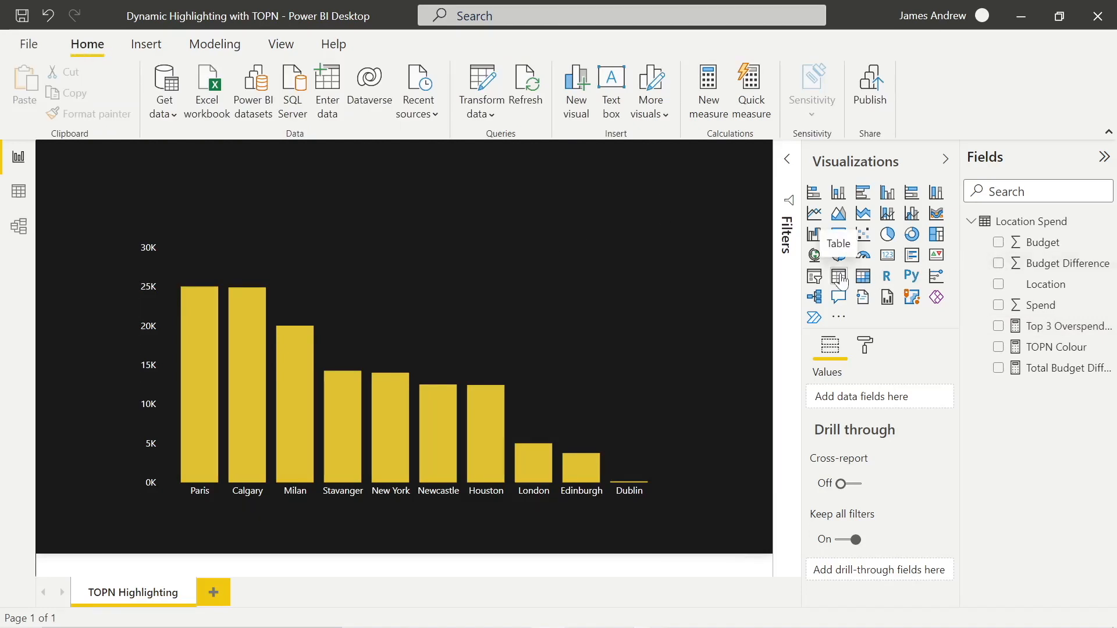
left_click(838, 277)
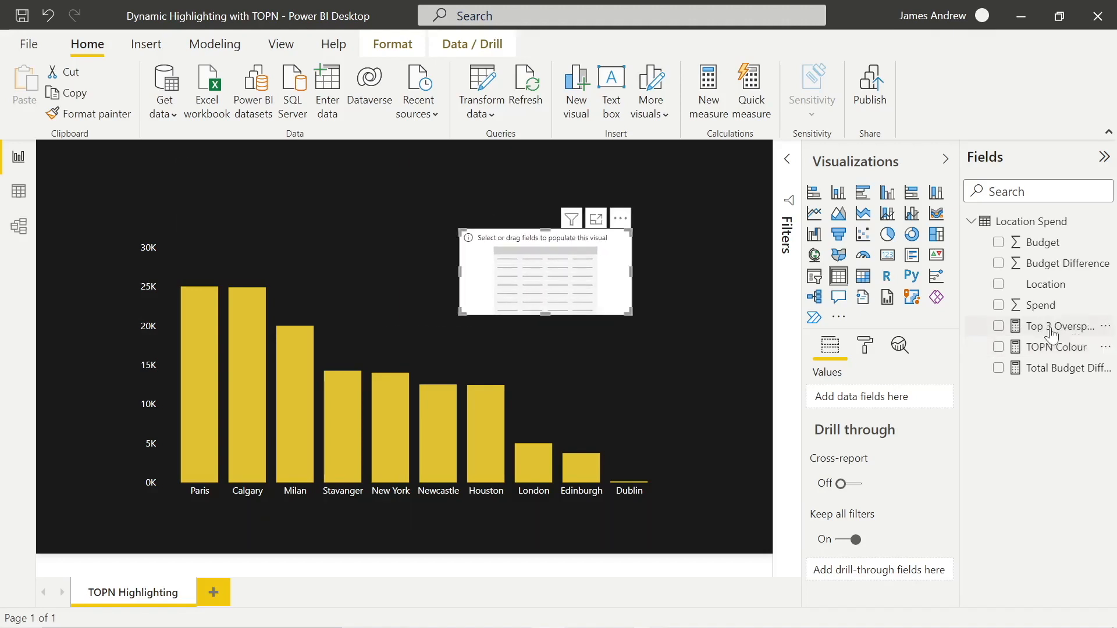
left_click(1059, 325)
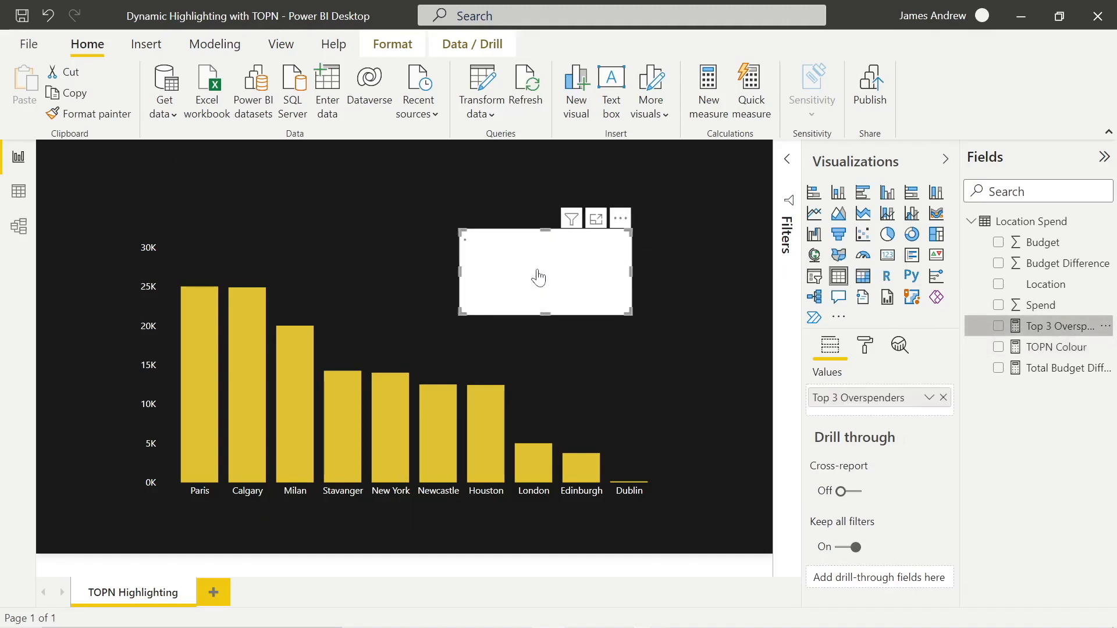
left_click(998, 326)
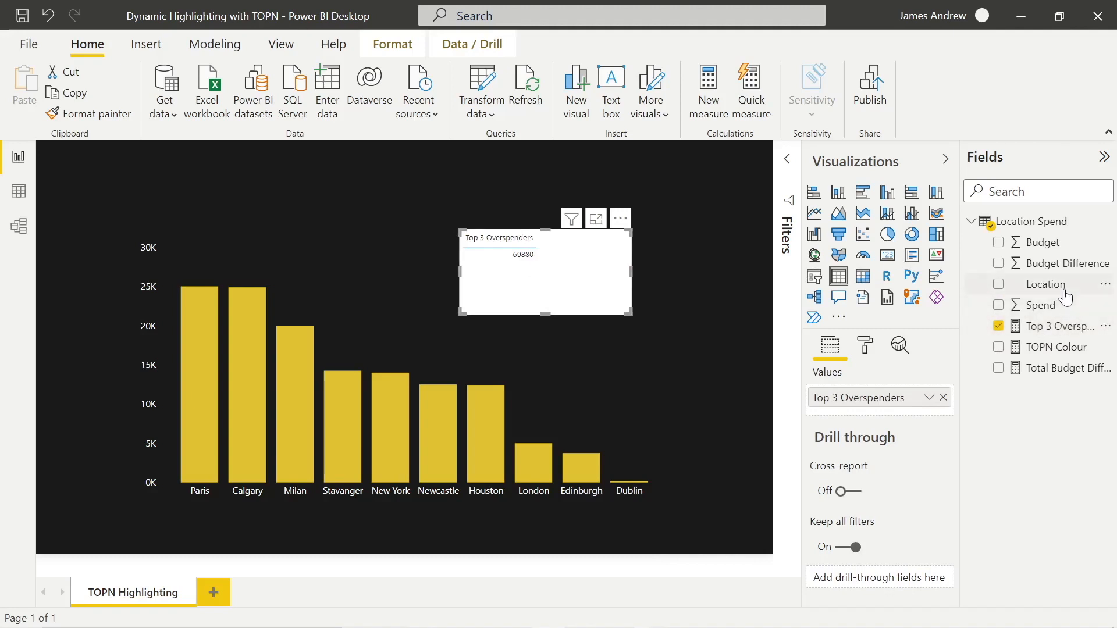
left_click(998, 284)
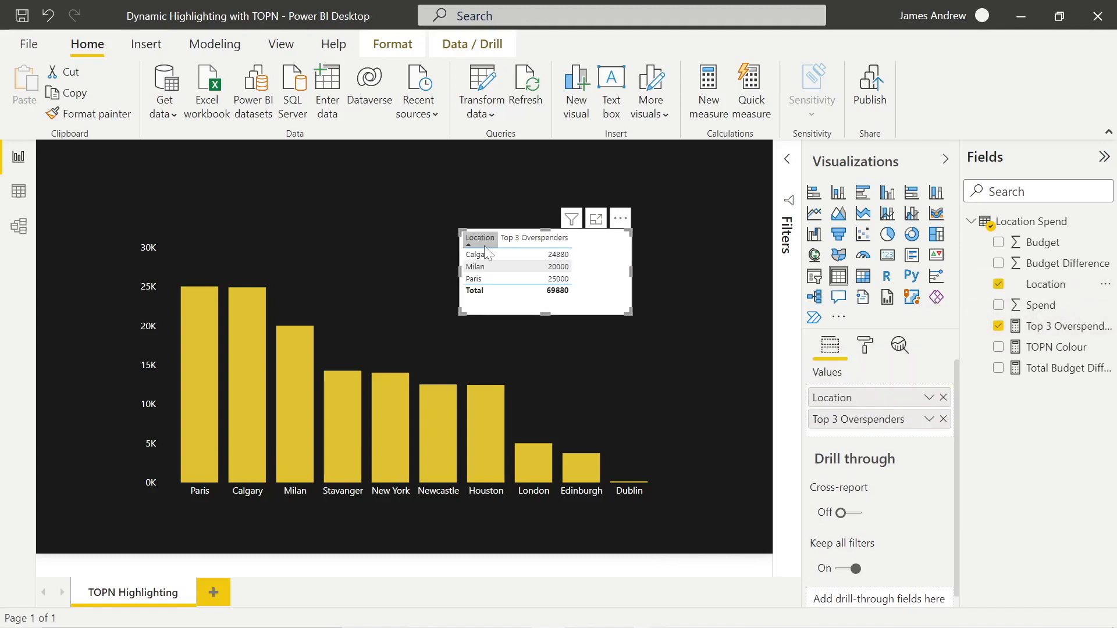
left_click(545, 373)
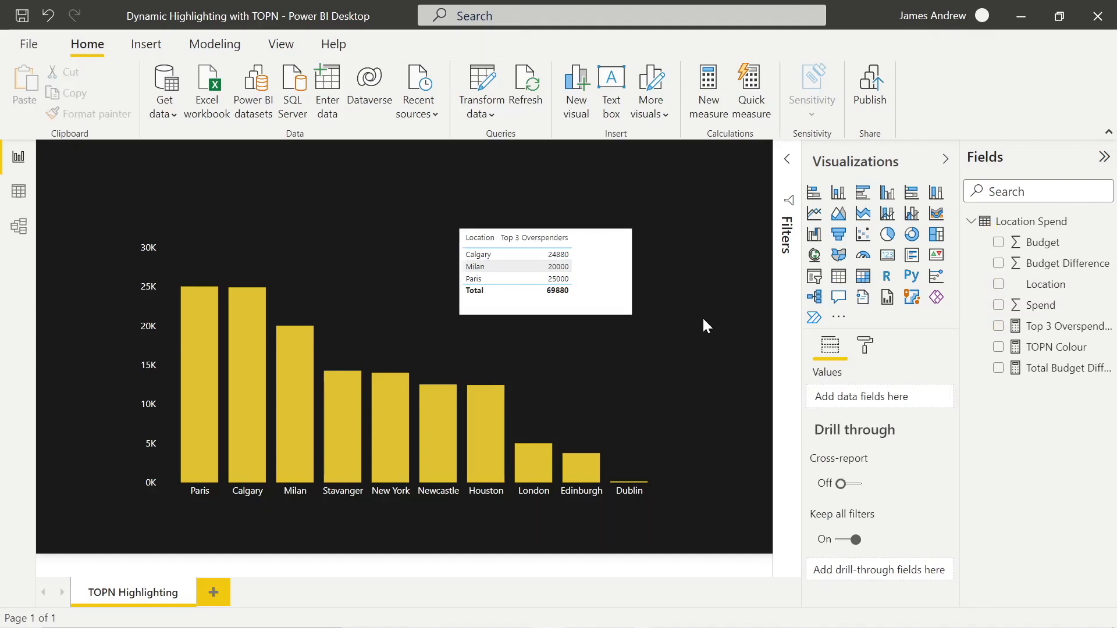
Sort the table by Top 3 Overspenders, then remove it
left_click(545, 270)
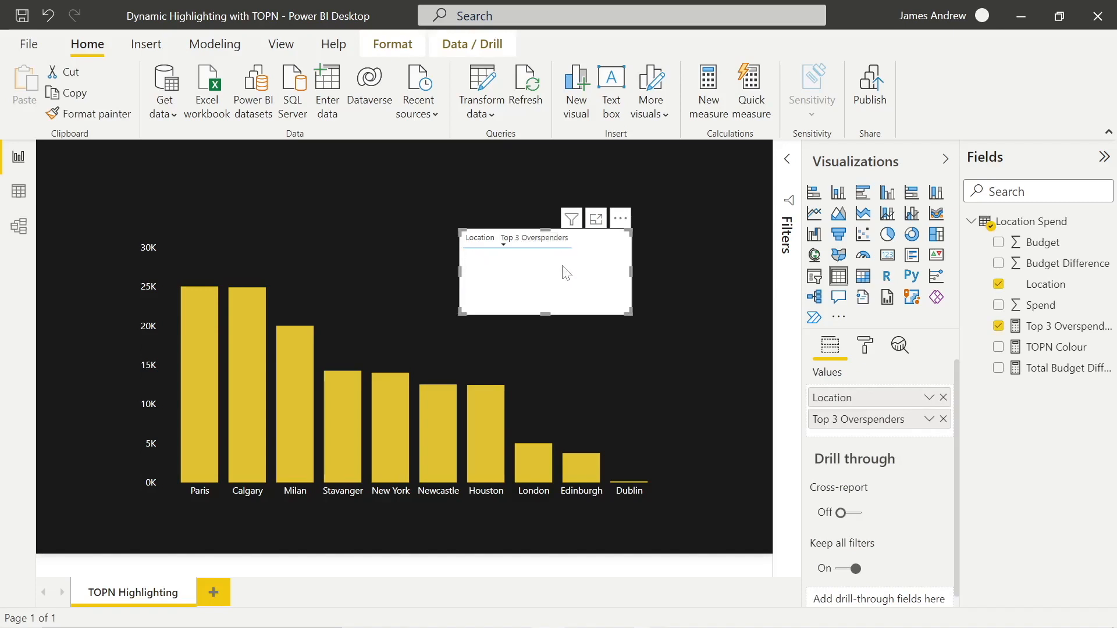
mouse_move(247, 377)
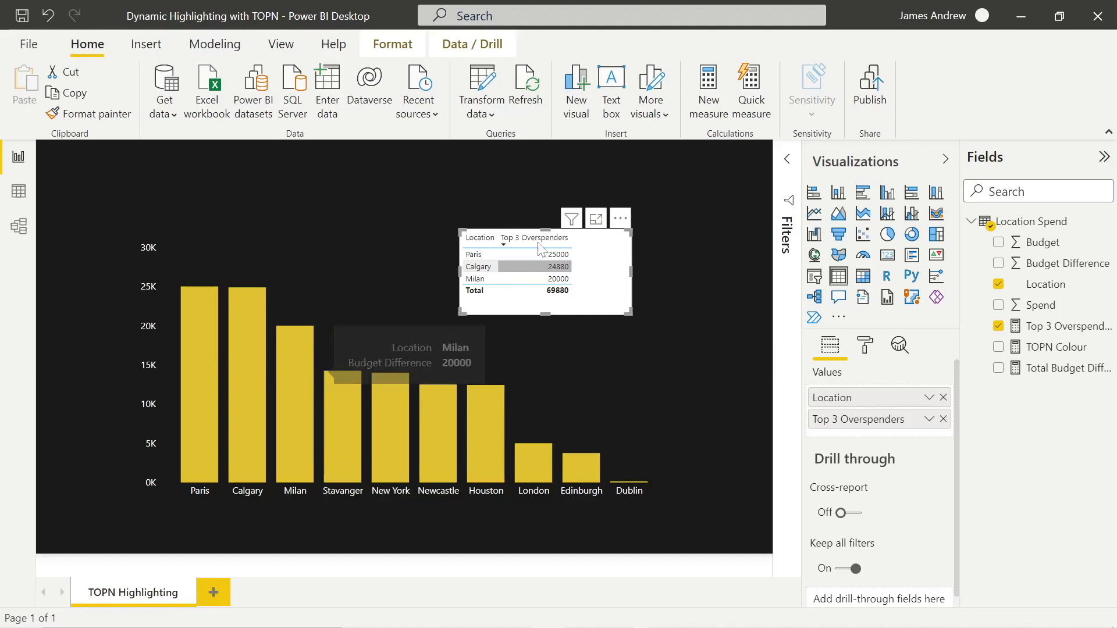
left_click(619, 218)
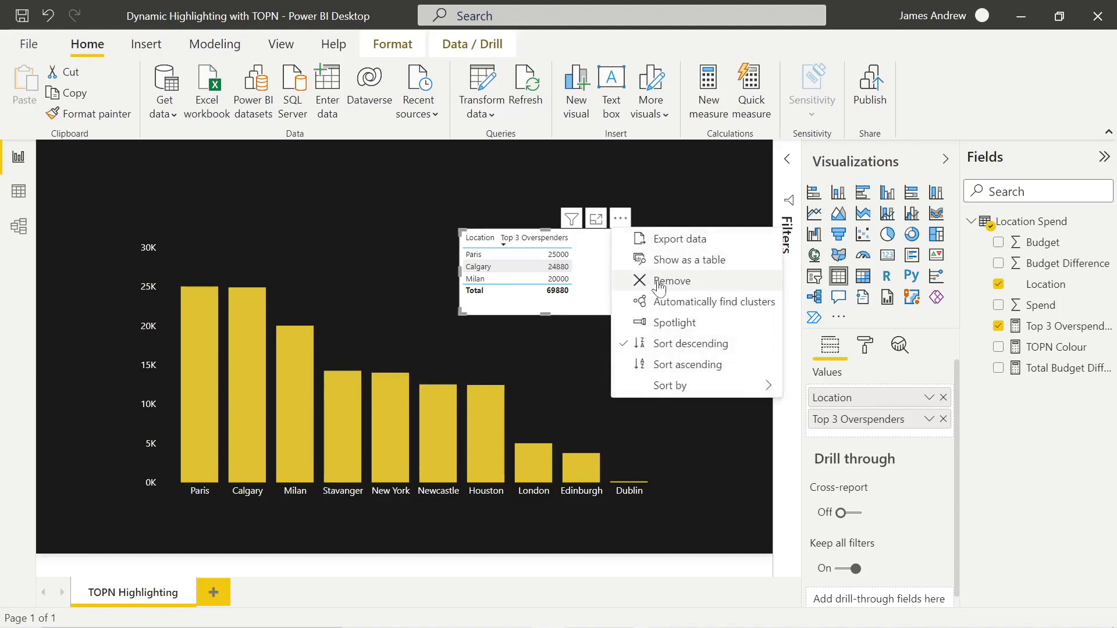
left_click(671, 280)
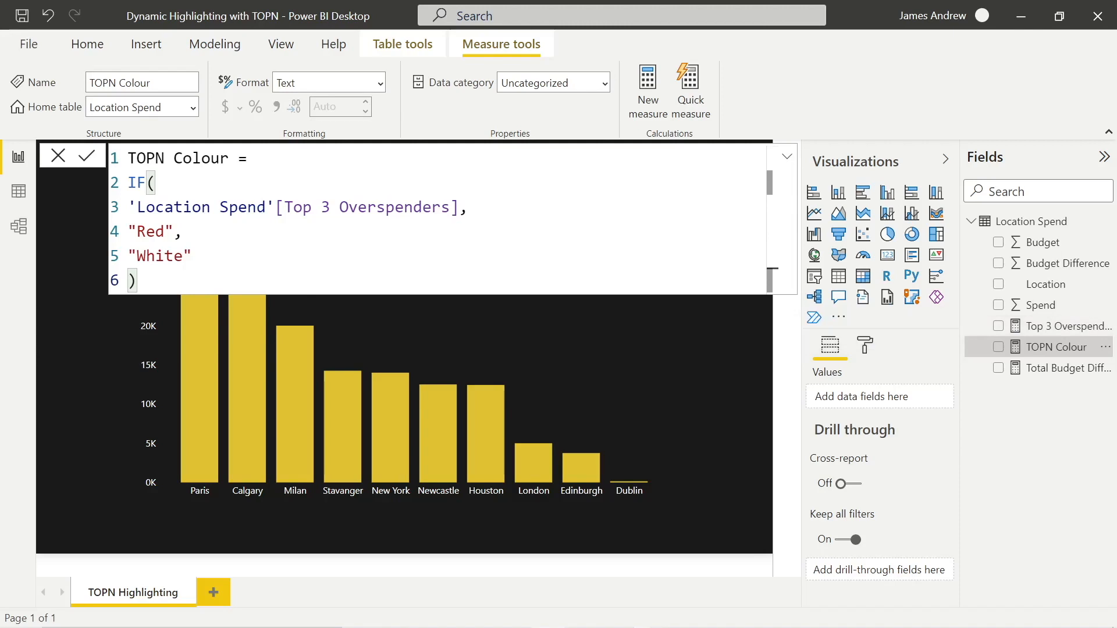
mouse_move(98, 366)
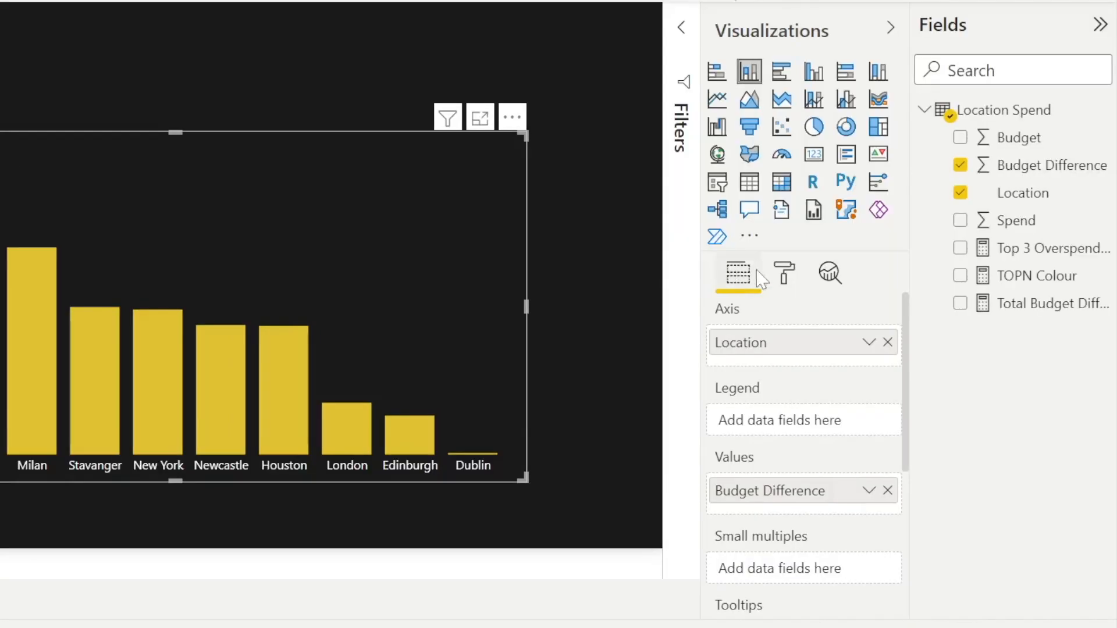
Conditionally colour the chart bars by the TOPN Colour field value
left_click(782, 273)
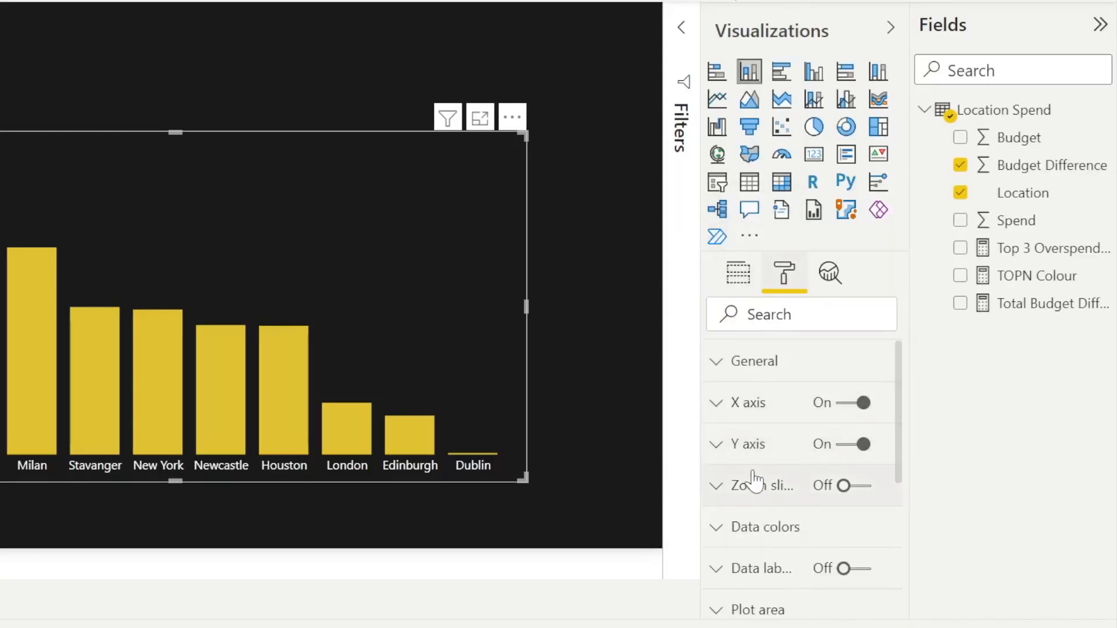
left_click(764, 527)
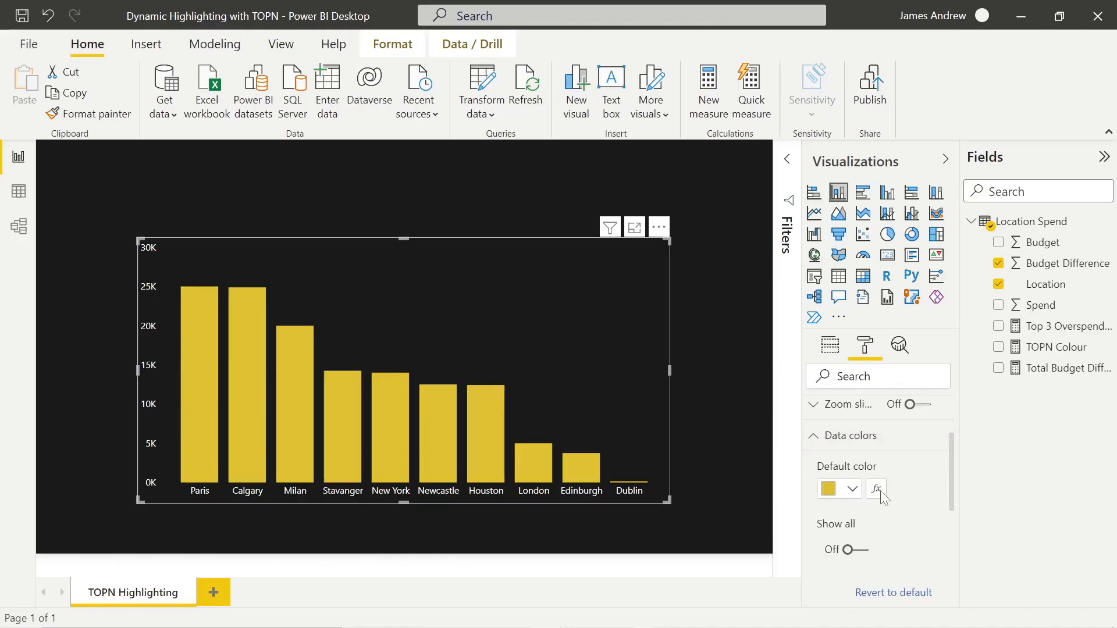
left_click(877, 489)
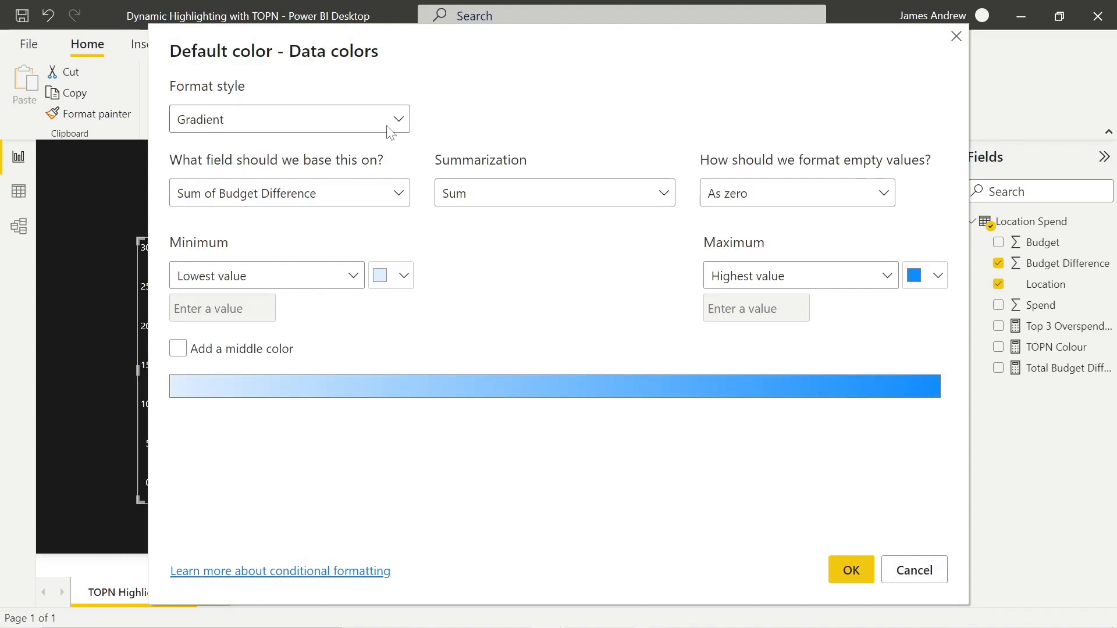
left_click(289, 118)
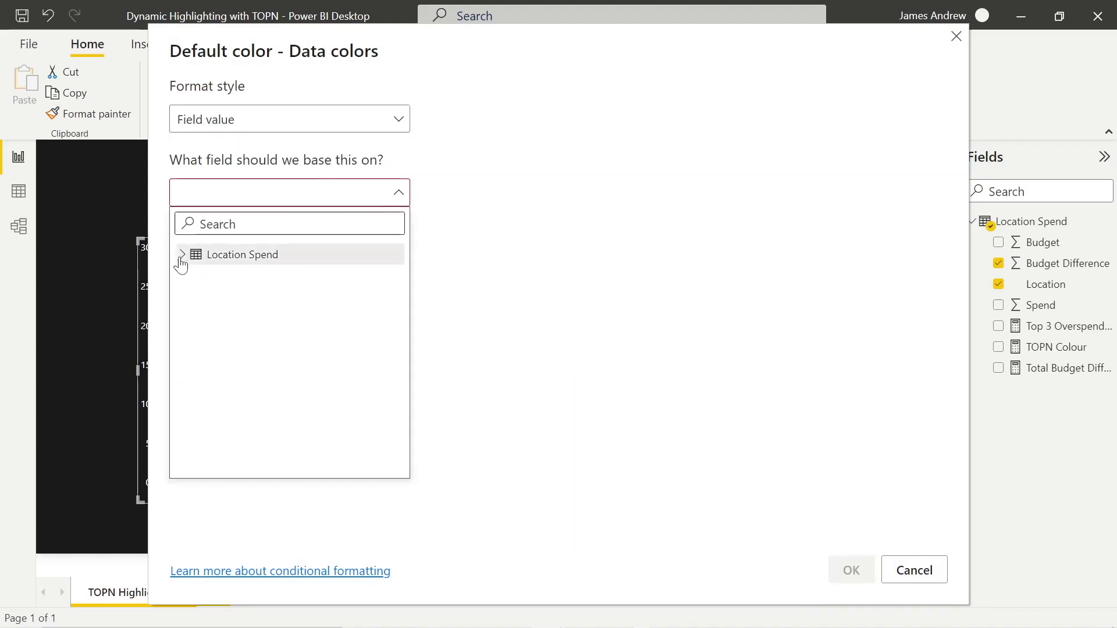
left_click(181, 254)
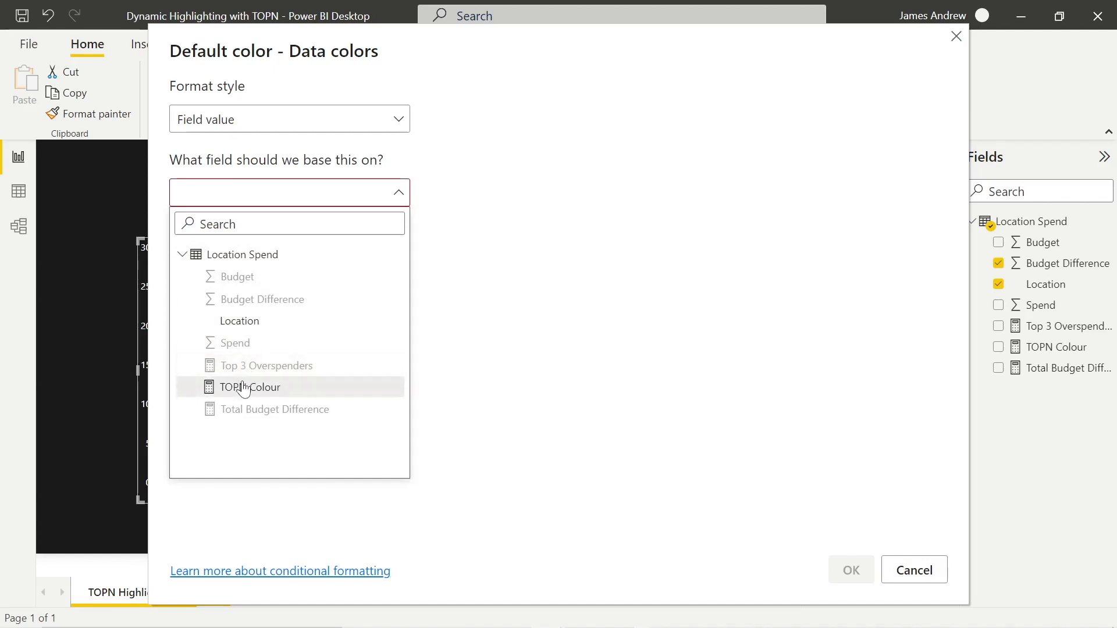
left_click(250, 387)
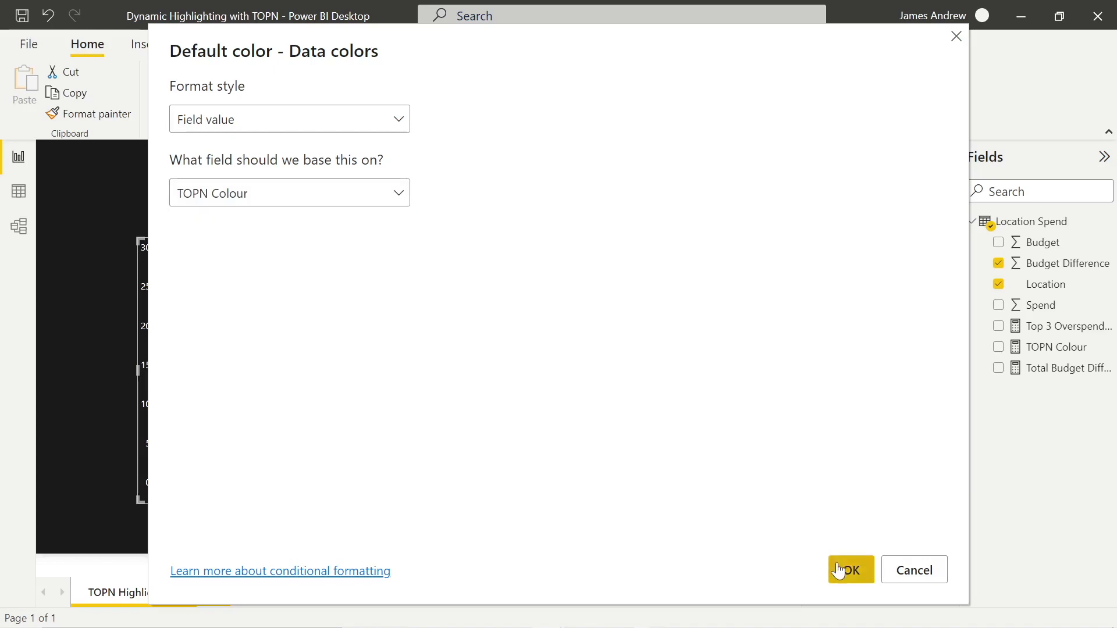
left_click(849, 568)
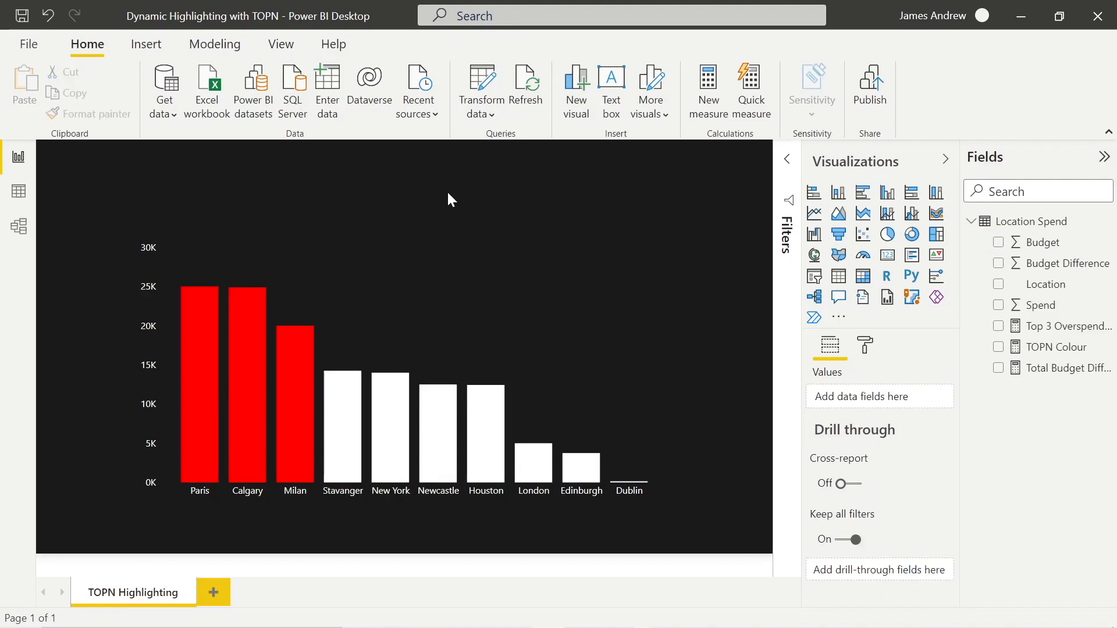
mouse_move(242, 395)
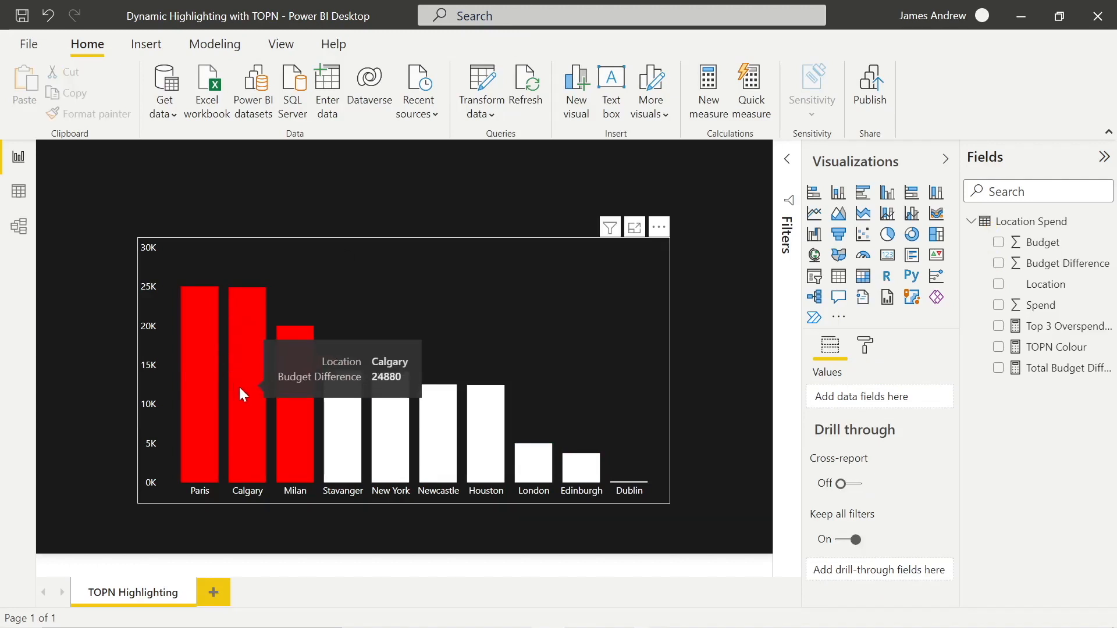
mouse_move(346, 434)
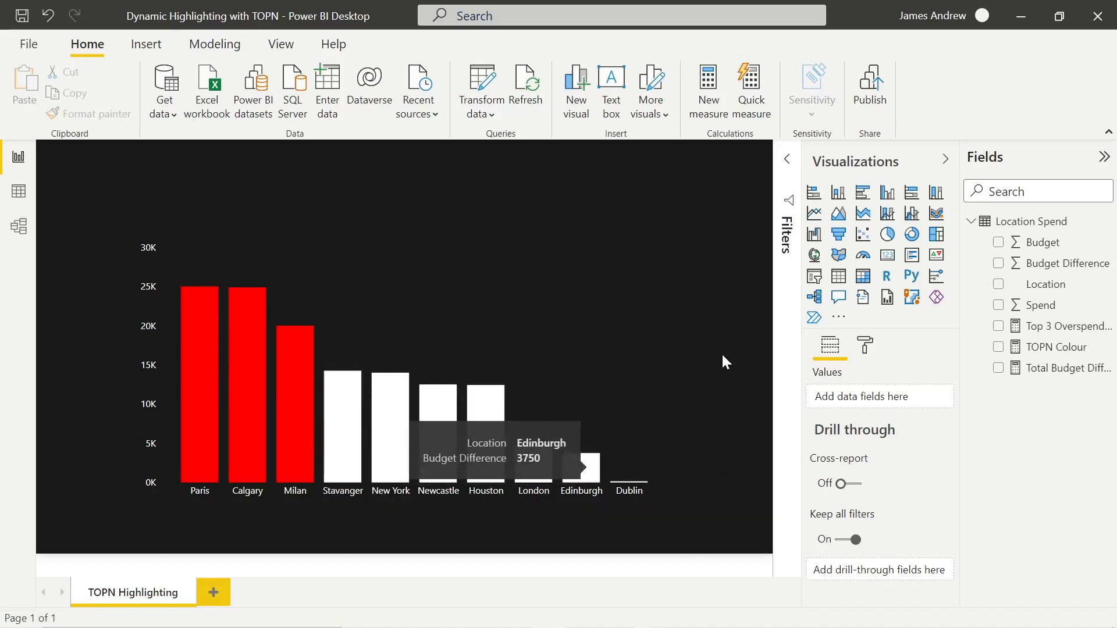
mouse_move(450, 196)
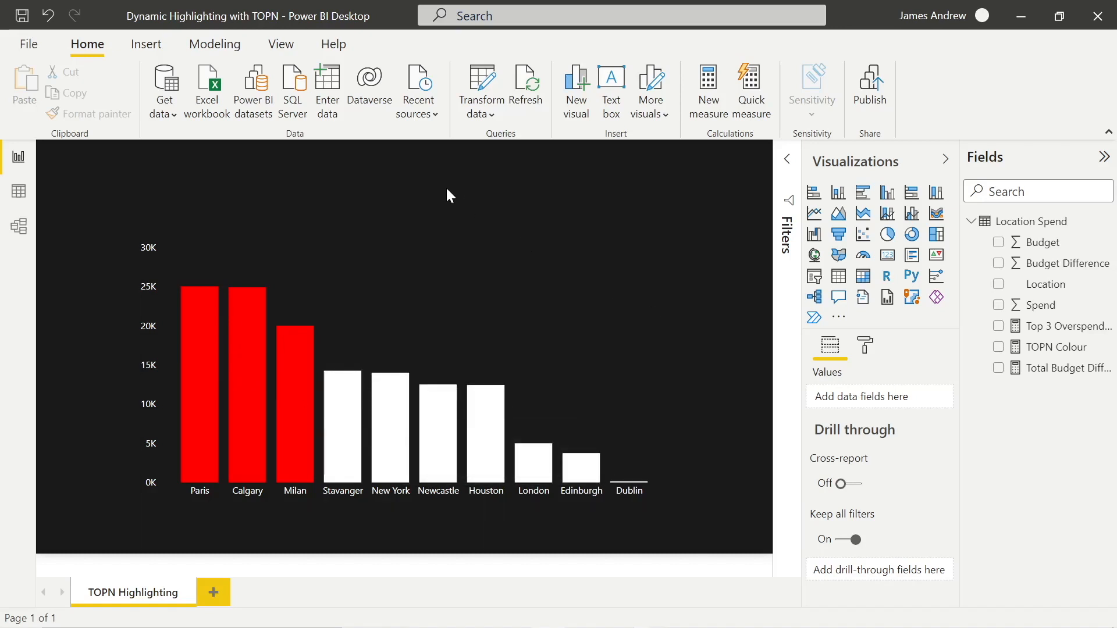